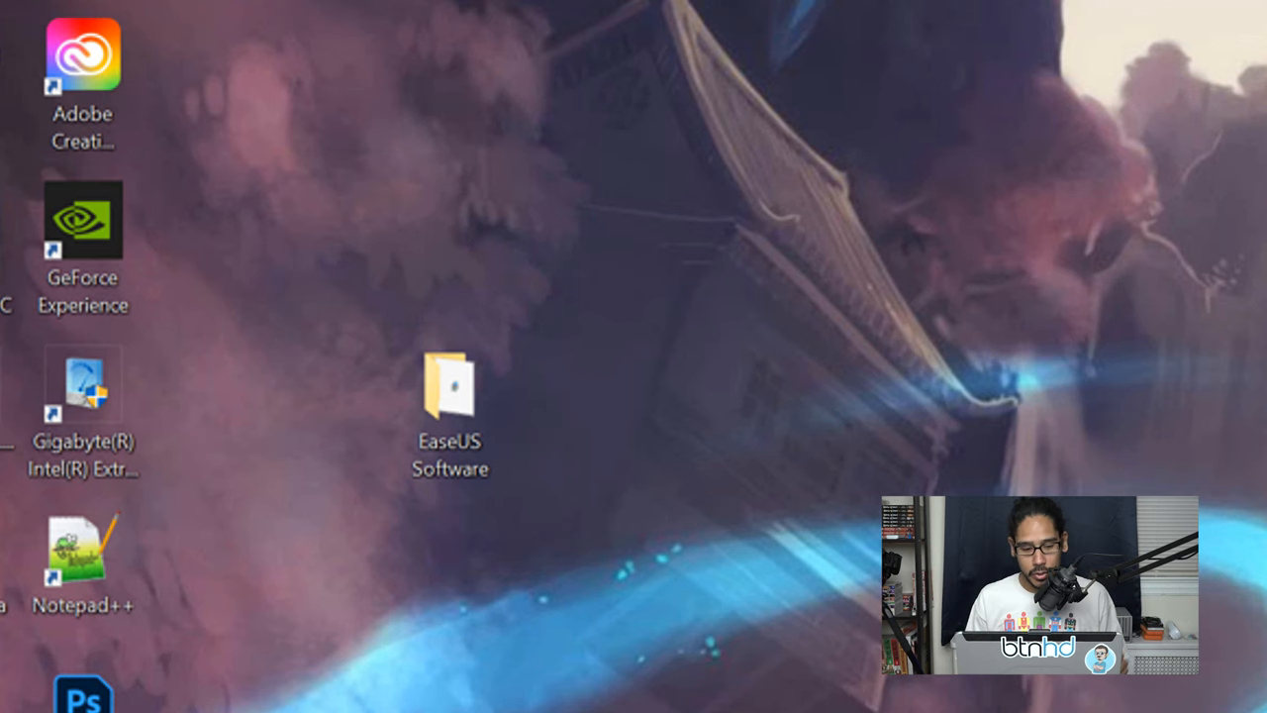
Step: Open the EaseUS Software folder and launch epm_trial.exe, reaching the English setup-language prompt
double_click(448, 386)
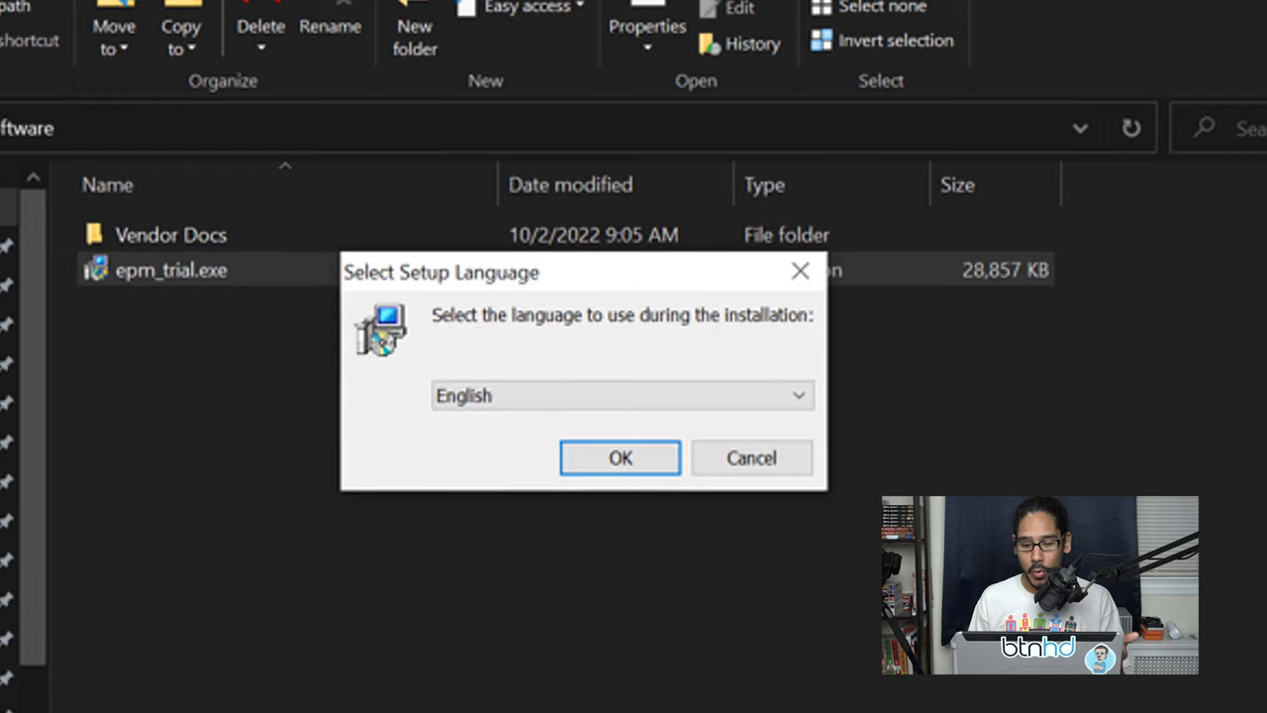
Step: Install EaseUS Partition Master 10.5 Trial in English with default folder and shortcuts, then exit setup
left_click(622, 458)
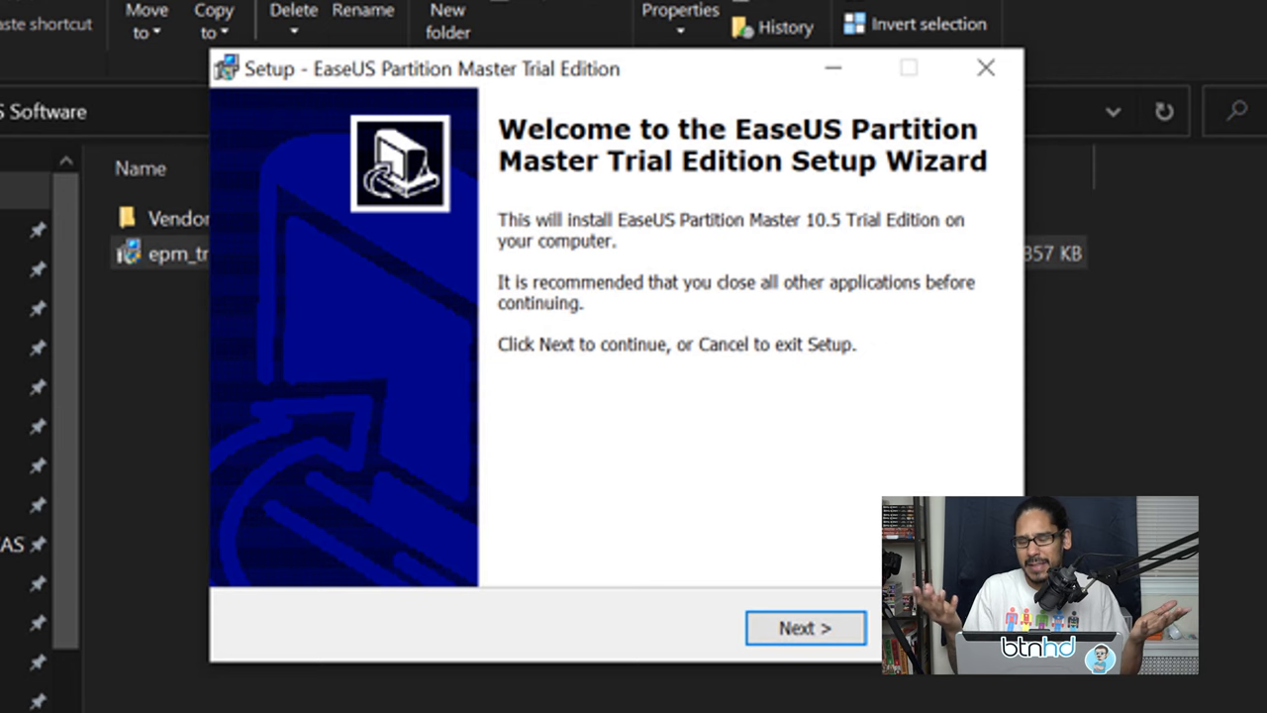
left_click(803, 627)
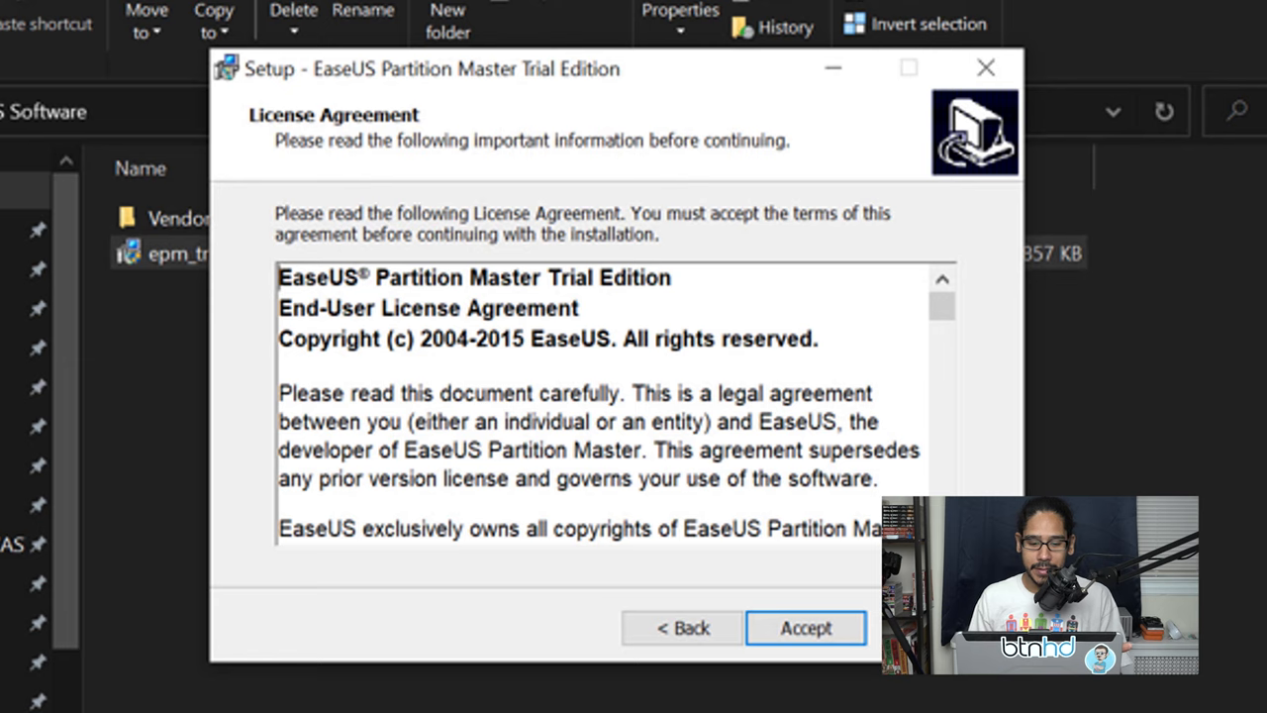
left_click(805, 627)
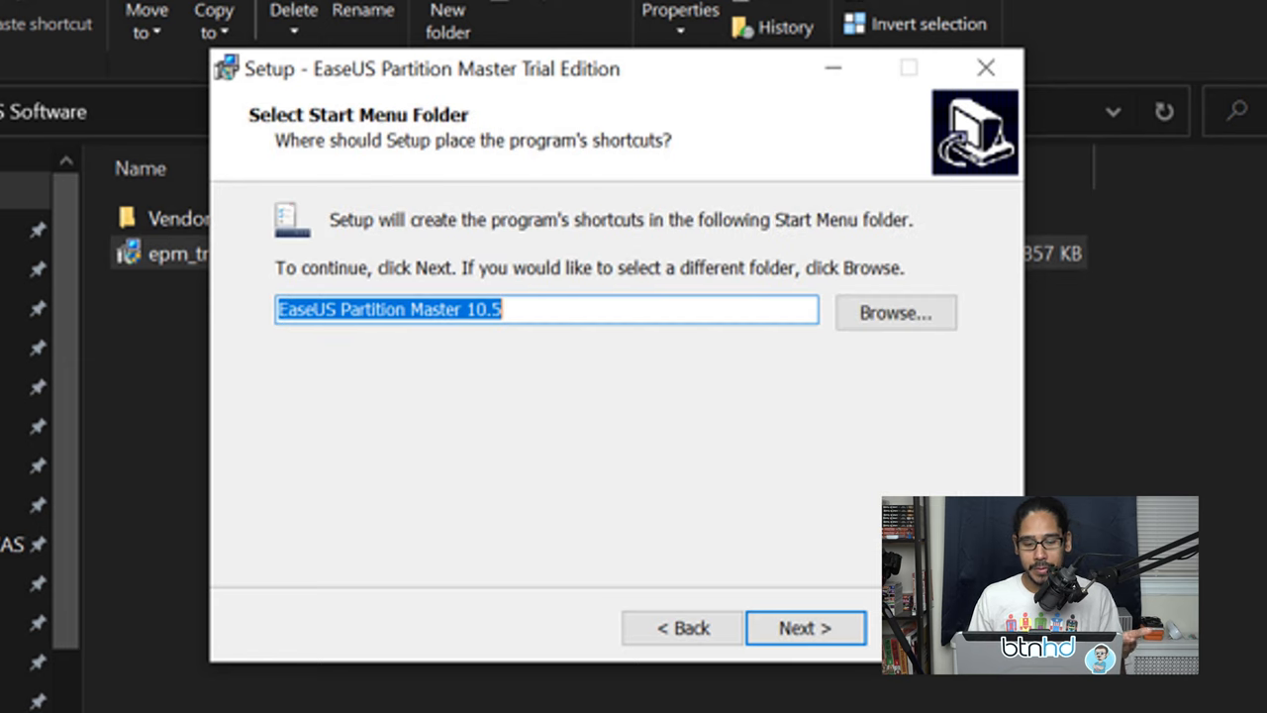
left_click(803, 628)
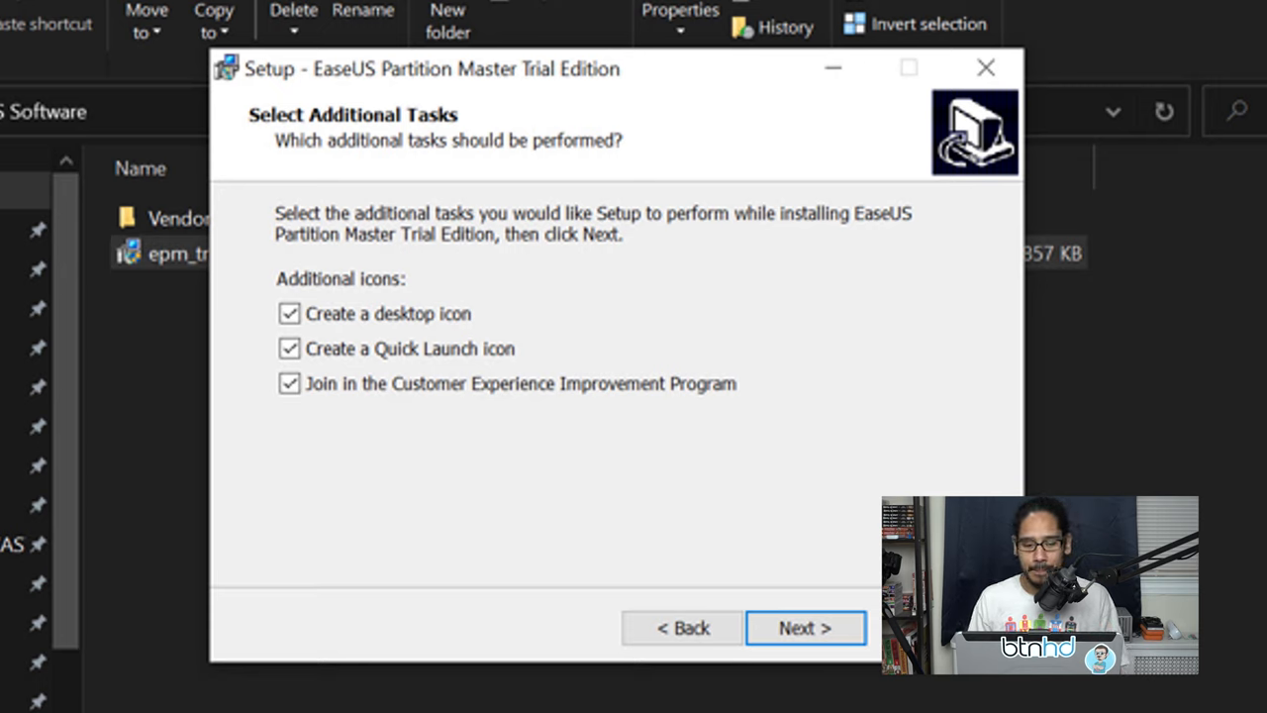
left_click(804, 628)
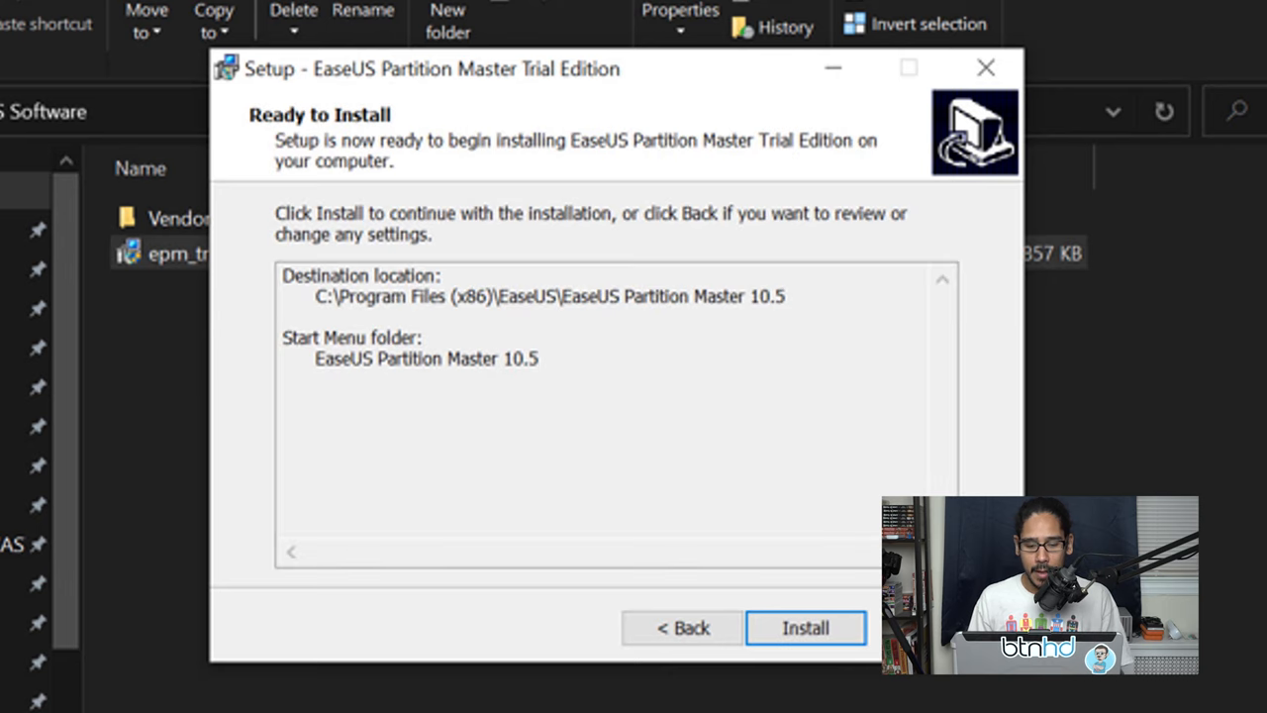
left_click(804, 627)
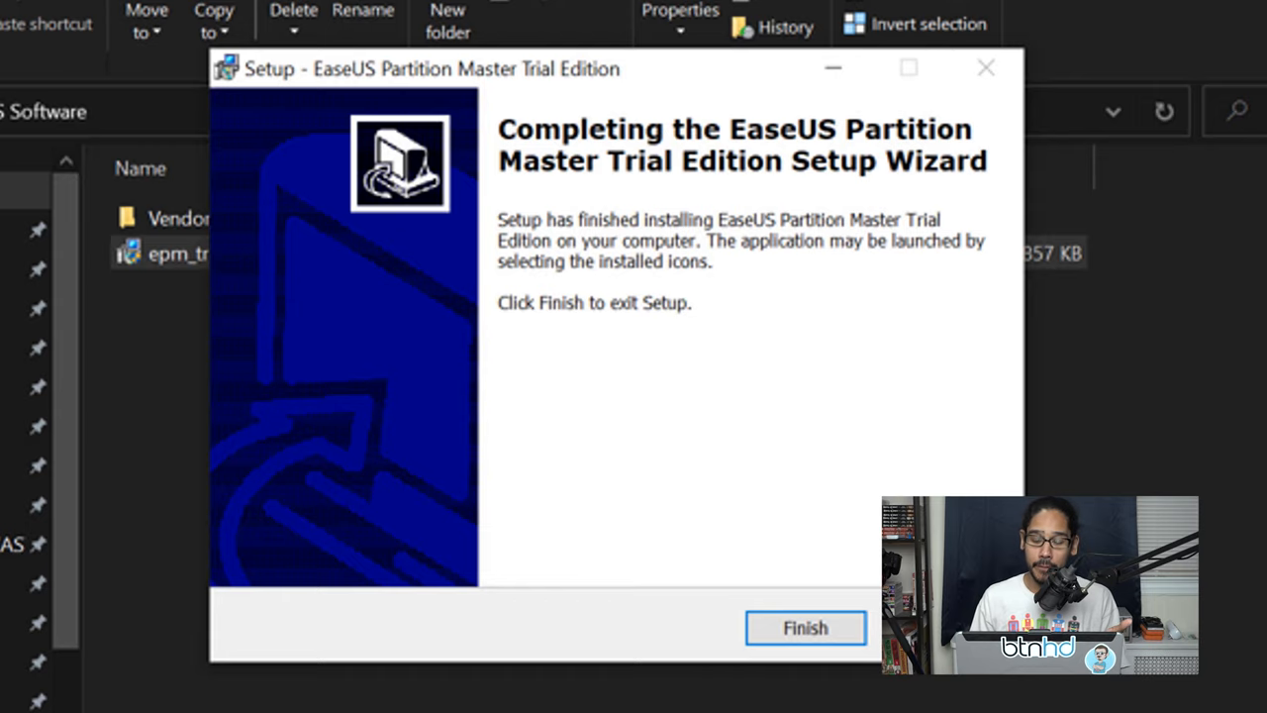
left_click(804, 627)
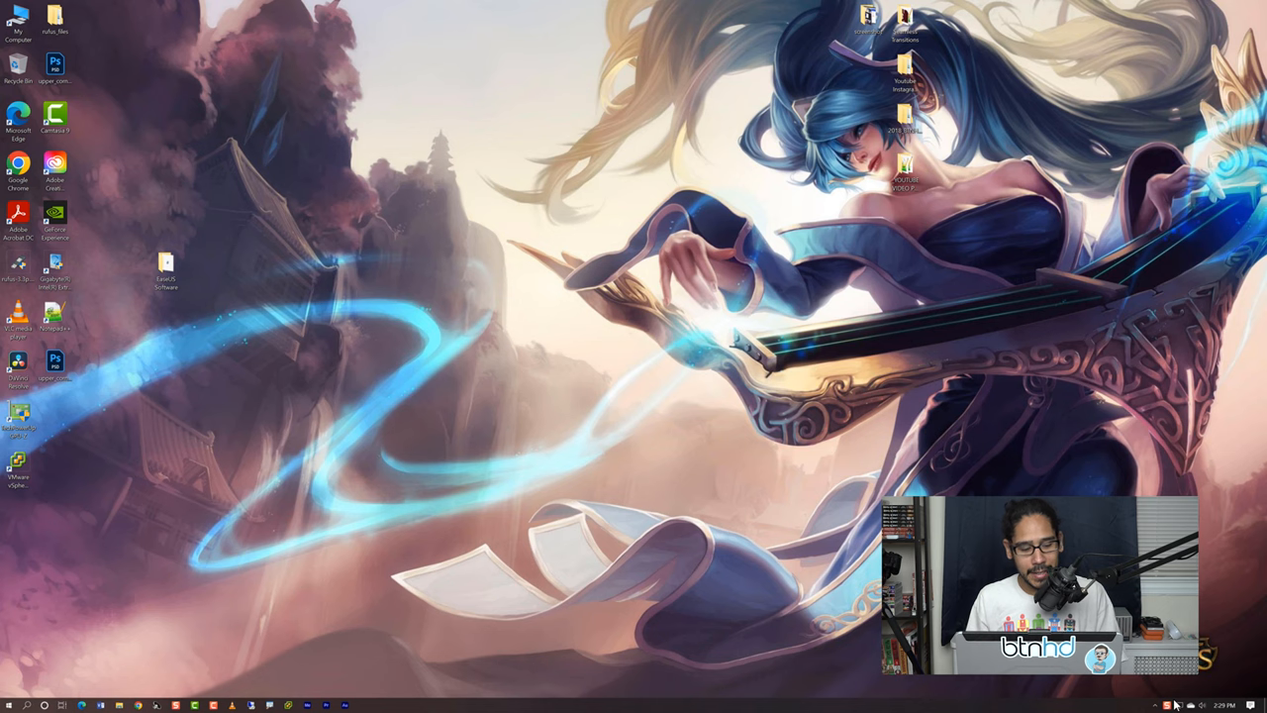
Step: Bring up the Start button's power-user menu listing Disk Management and other tools
right_click(12, 703)
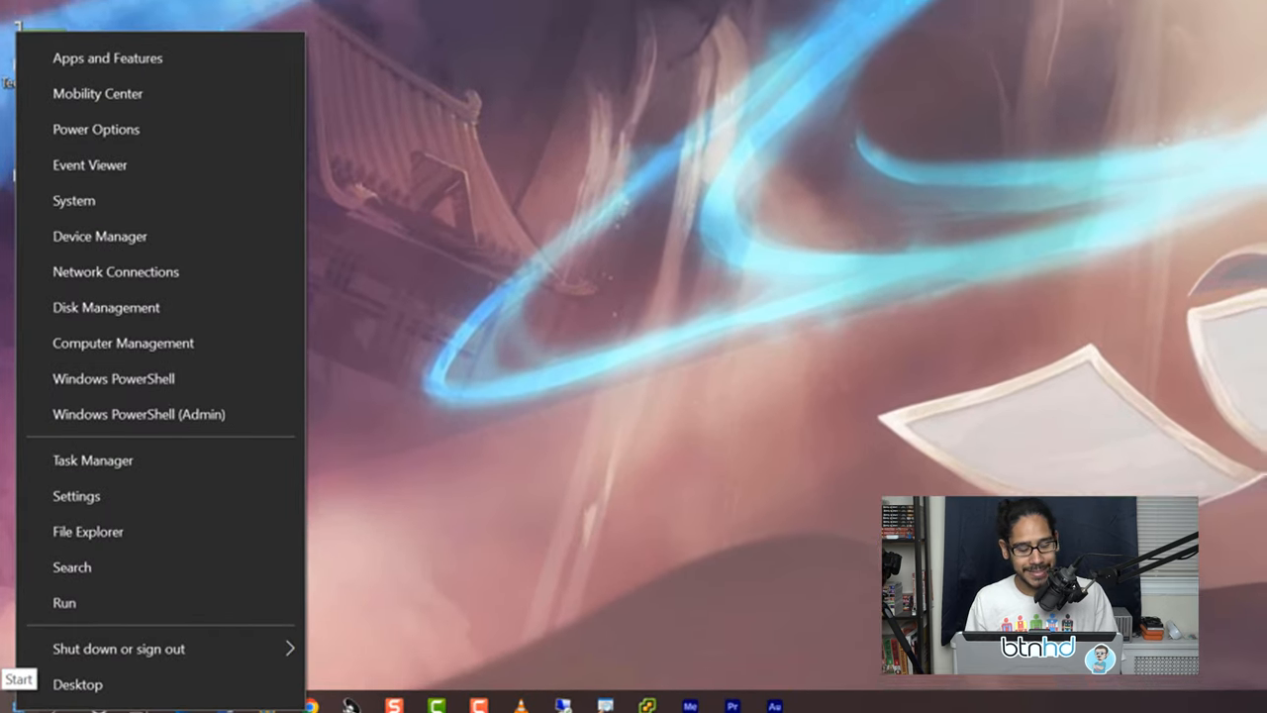
Step: Initialize the new 223.57 GB disk as MBR in Disk Management
left_click(107, 306)
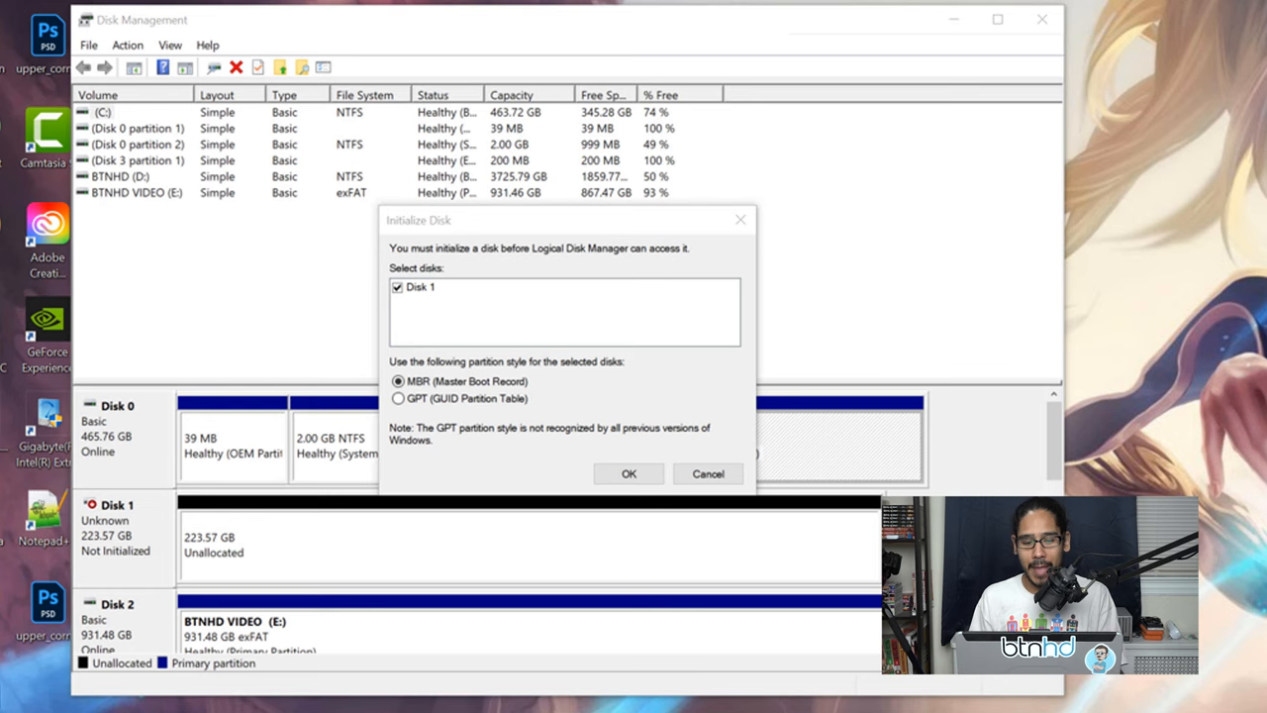
left_click(630, 473)
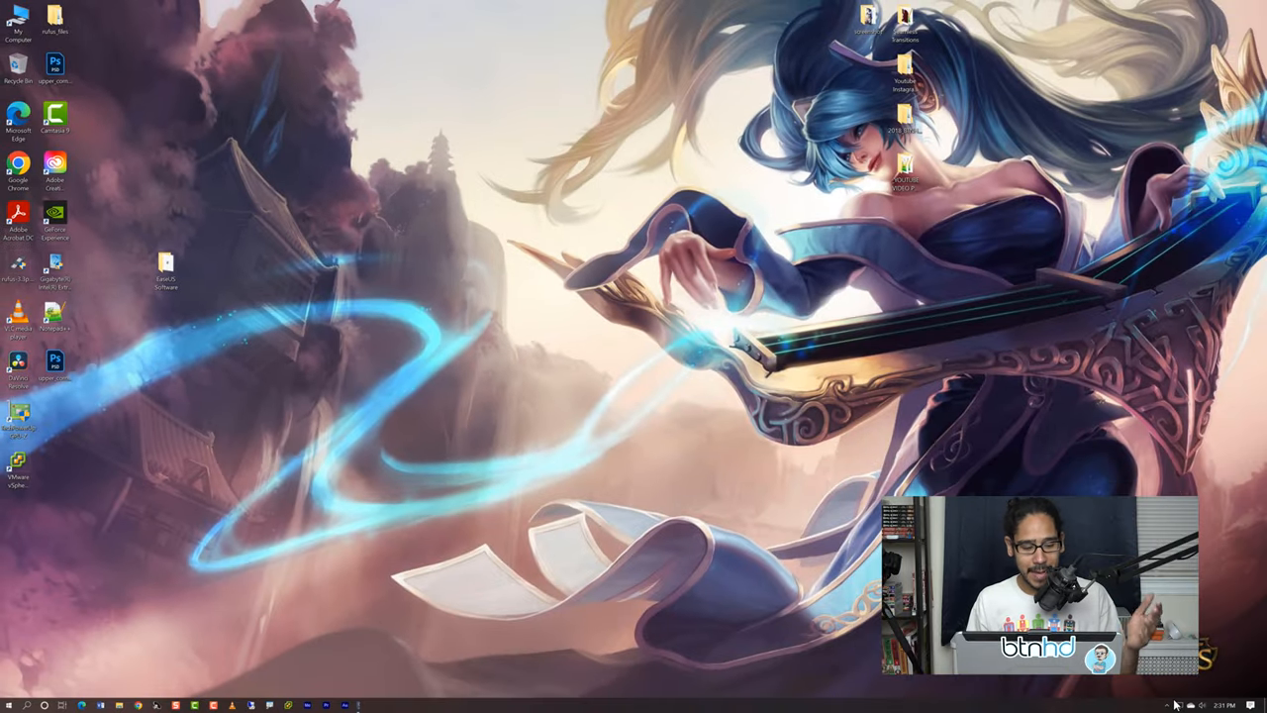
Step: Launch EaseUS Partition Master and start Migrate OS to SSD/HDD with the KINGSTON SSD as destination
left_click(12, 705)
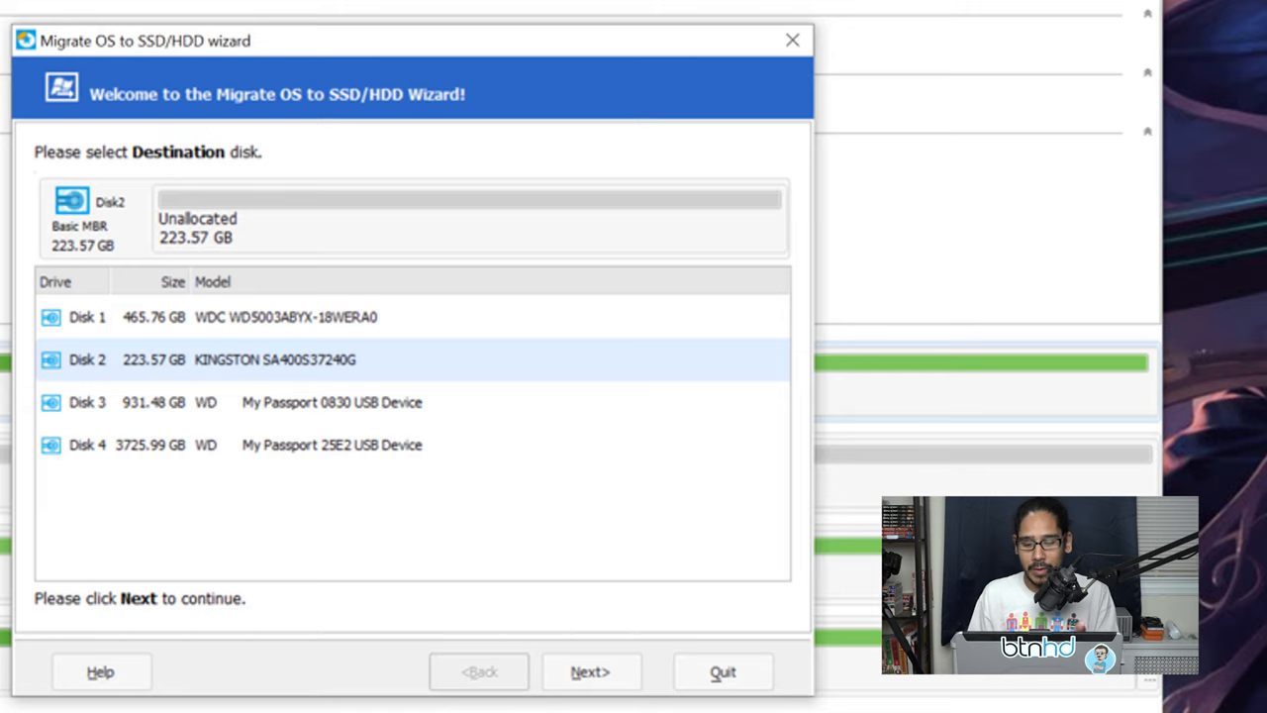
Step: Confirm the KINGSTON destination and finish the wizard, queuing new NTFS partitions on Disk 2
left_click(590, 671)
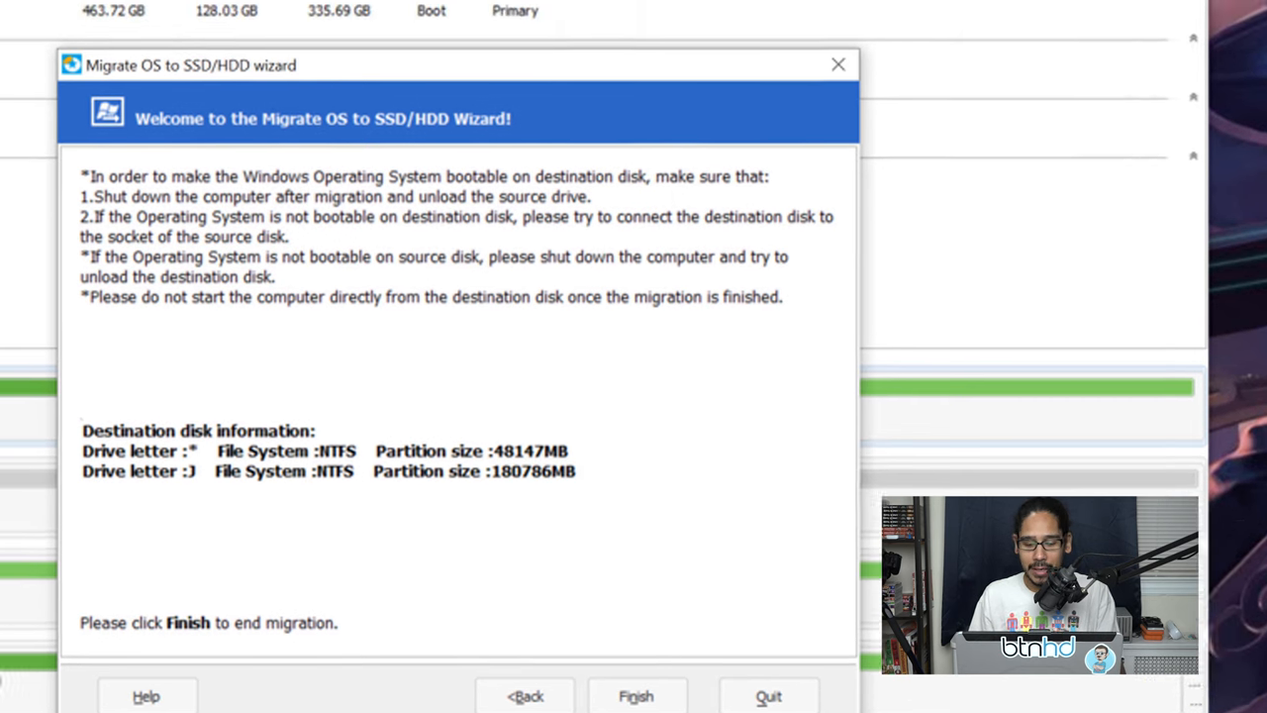
left_click(636, 697)
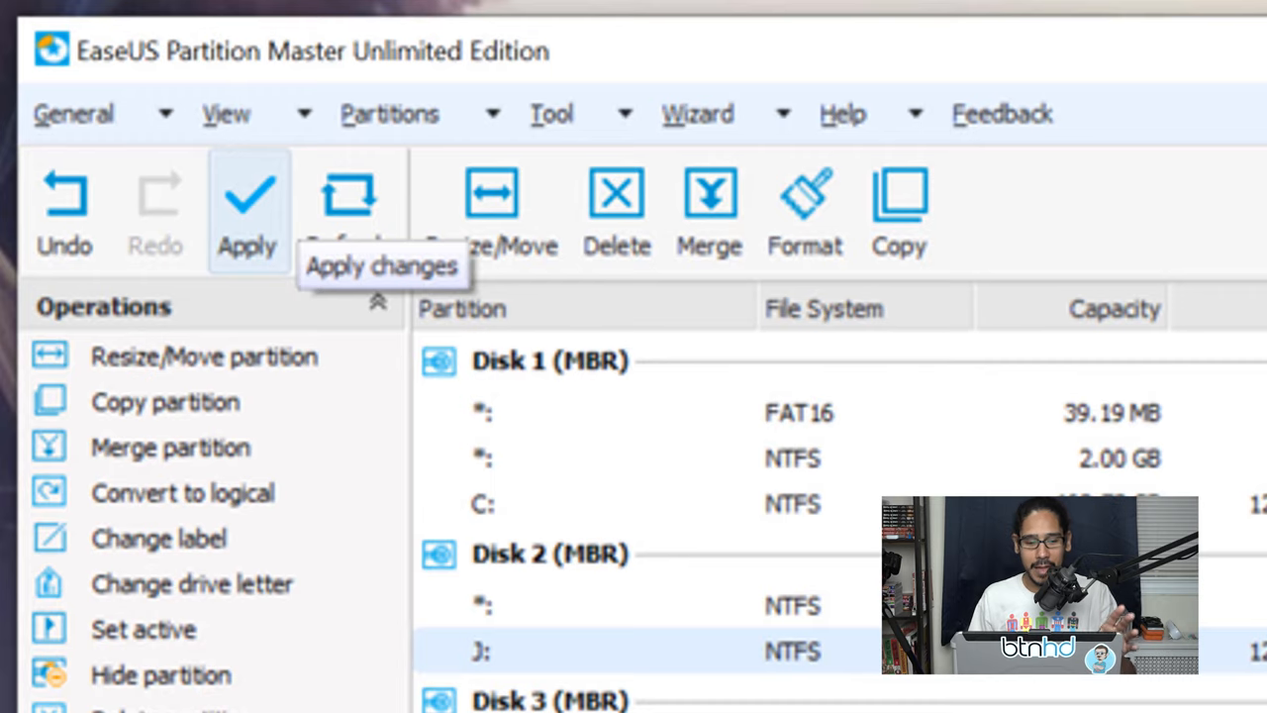
Step: Apply the queued migration with 'Shut down after changes' enabled, reaching the reboot-required warning
left_click(248, 208)
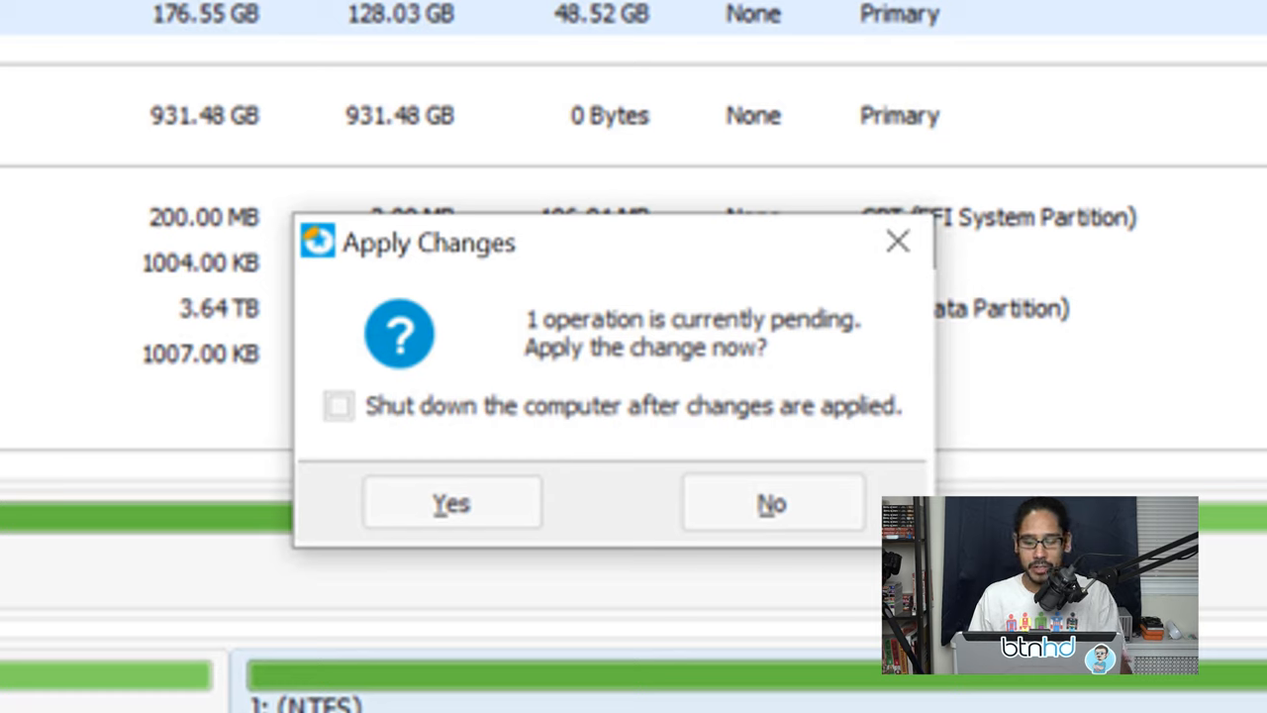
left_click(339, 406)
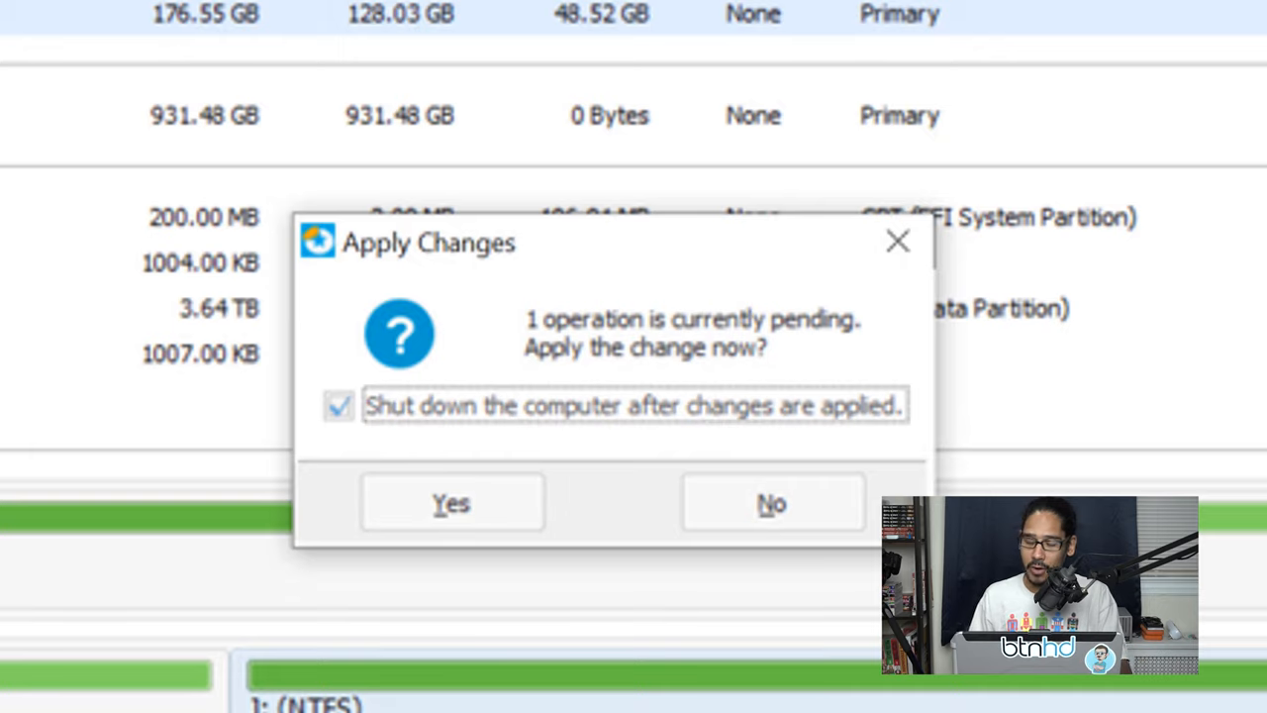
left_click(451, 503)
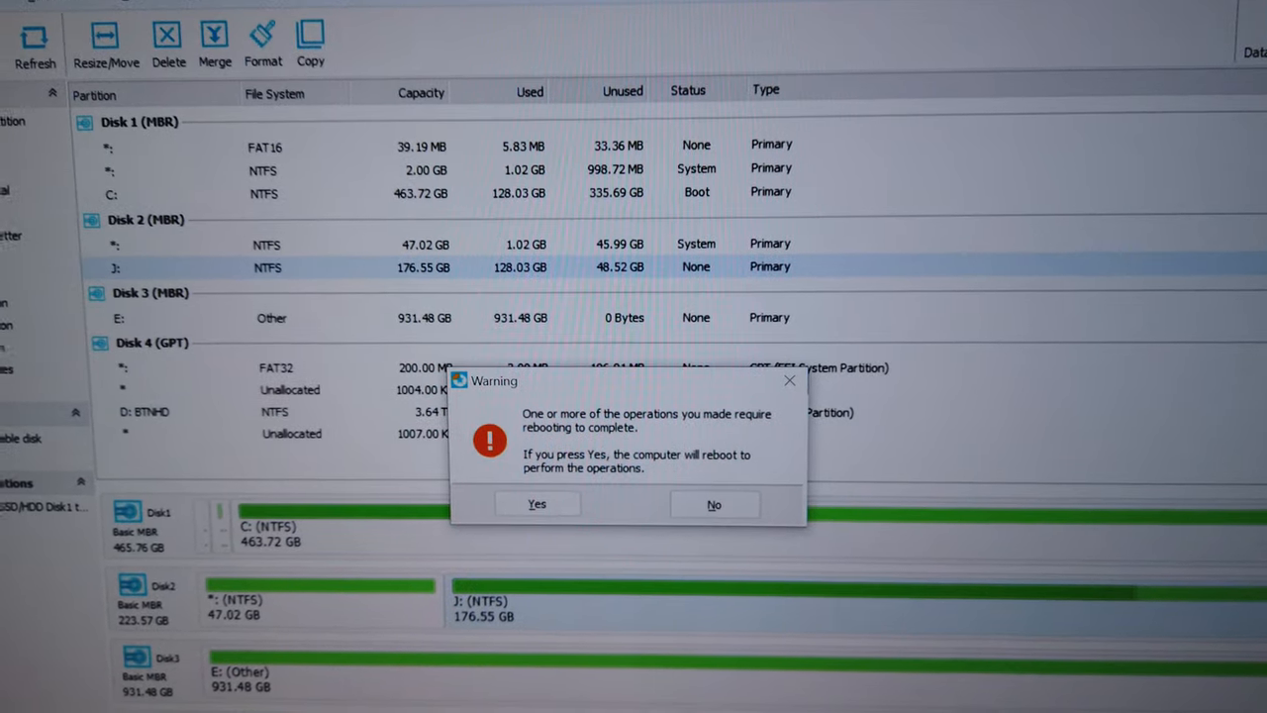
scroll("down", 3)
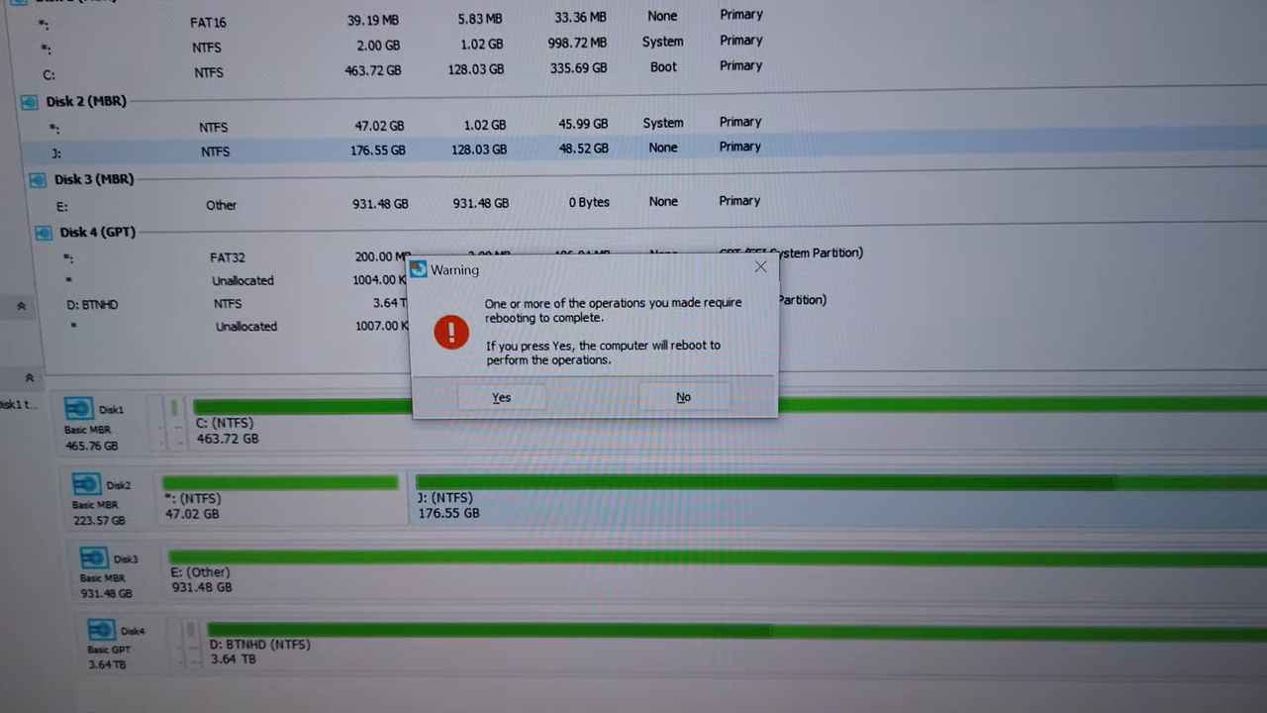